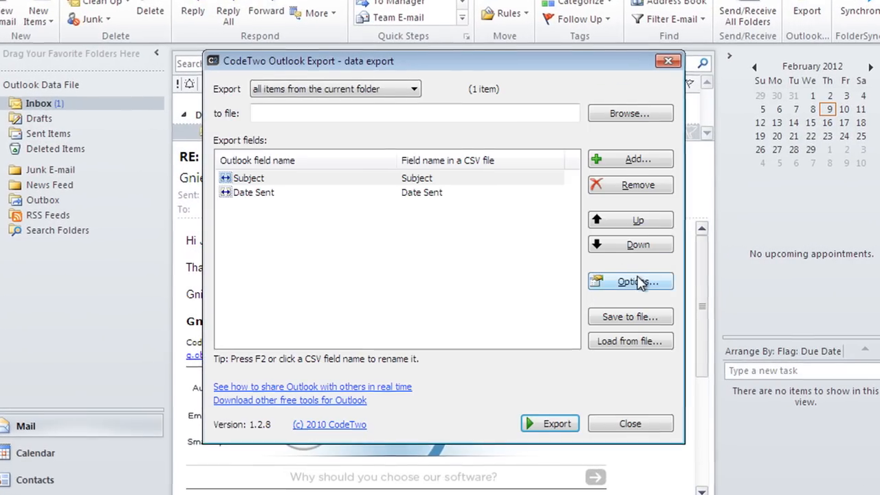
Open the CodeTwo Outlook Export options for the selected contacts.
click(629, 281)
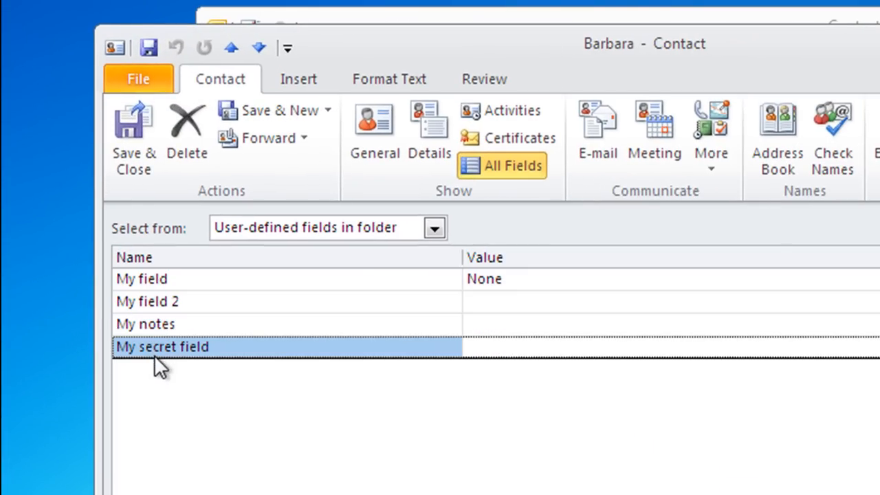
mouse_move(210, 382)
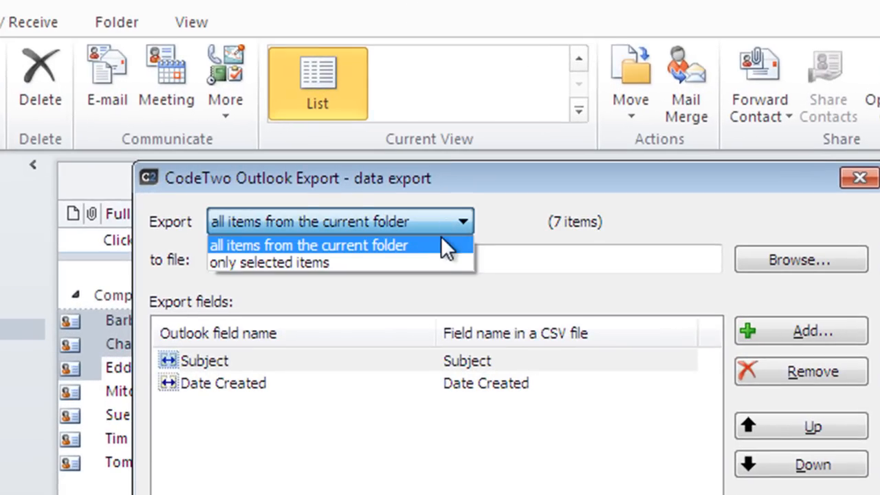
mouse_move(440, 263)
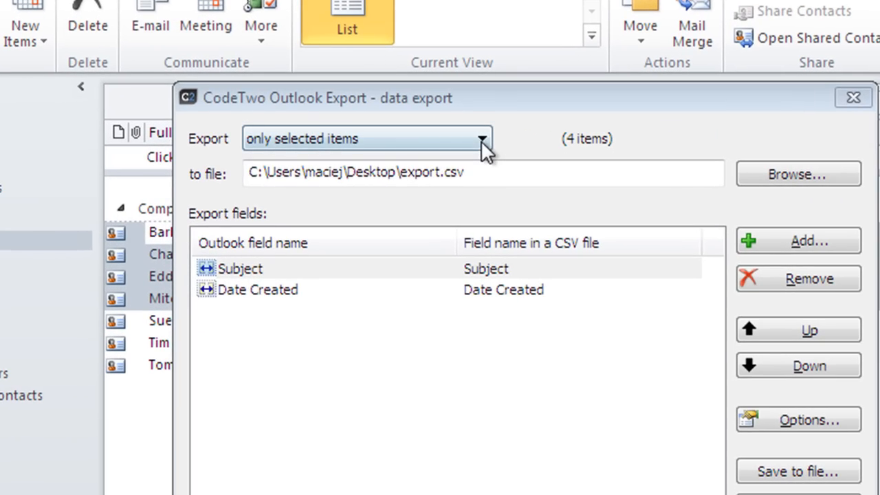
Set the export to only selected items, written to export.csv on the Desktop.
click(481, 138)
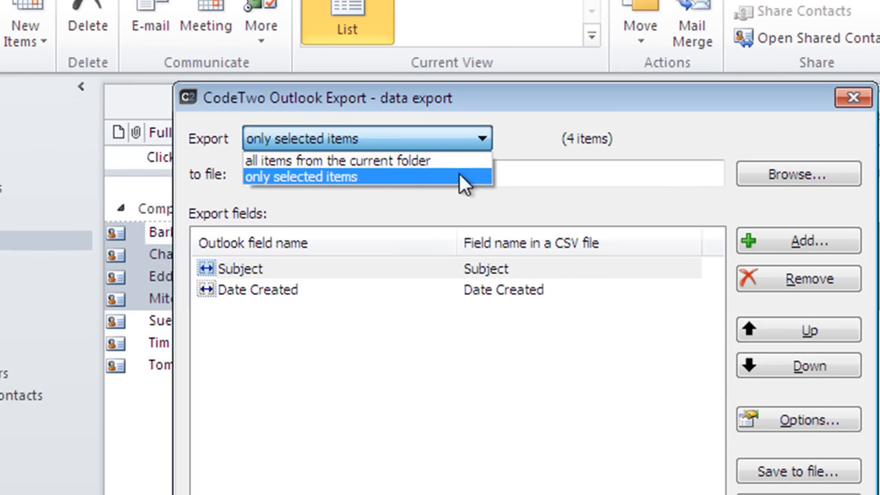
click(300, 176)
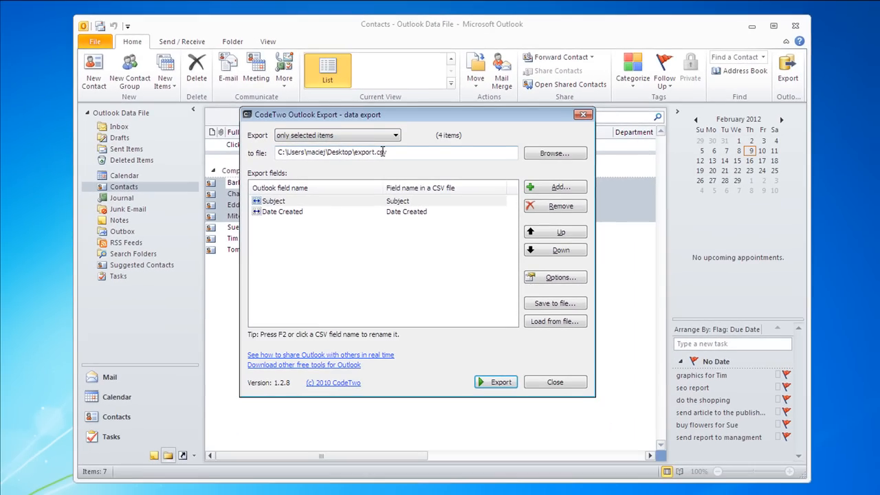
click(560, 187)
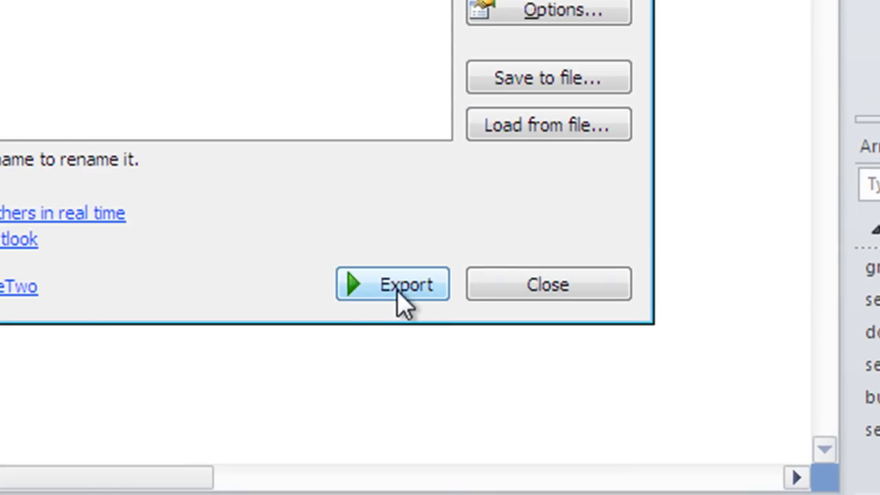
Export the four contacts and start saving the settings as mysettings.dat.
click(392, 284)
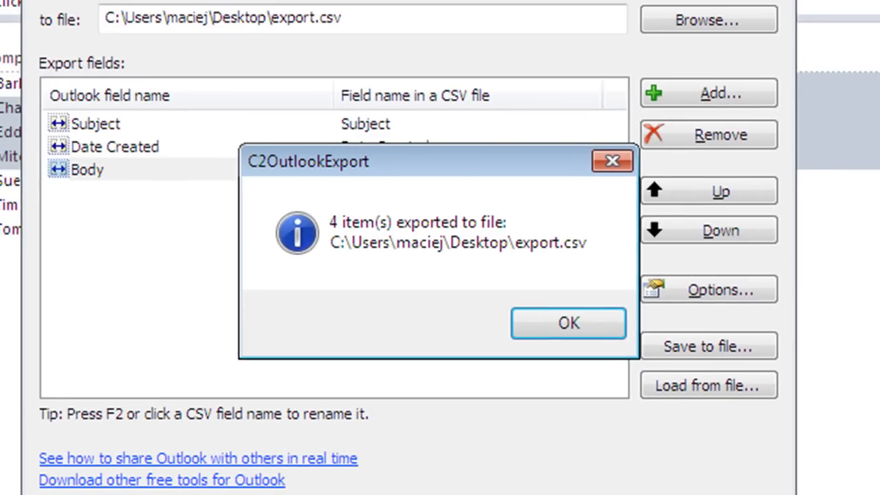
click(567, 323)
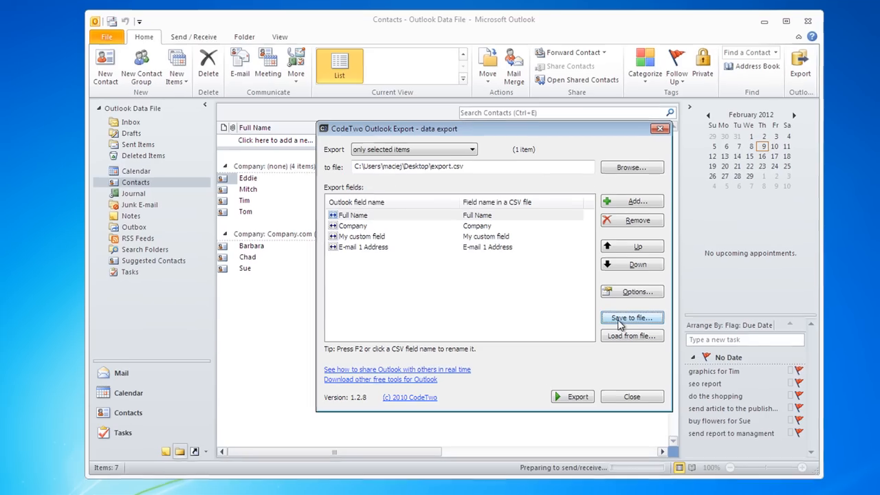
click(630, 318)
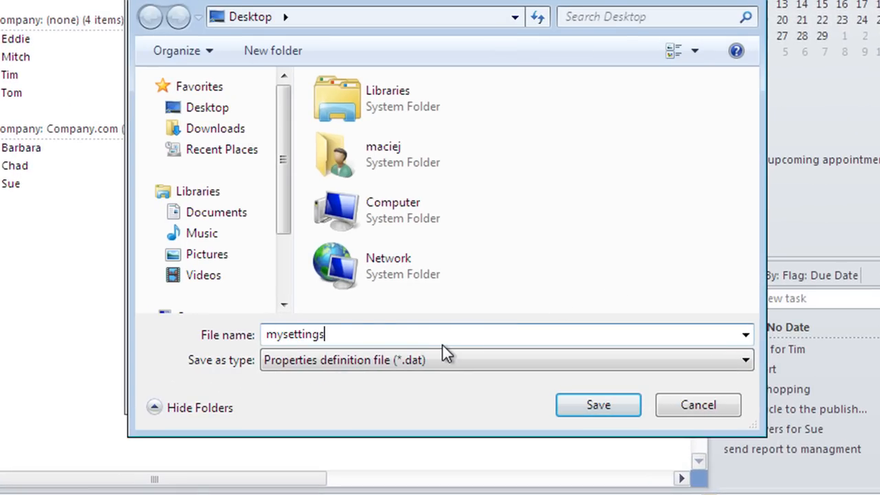